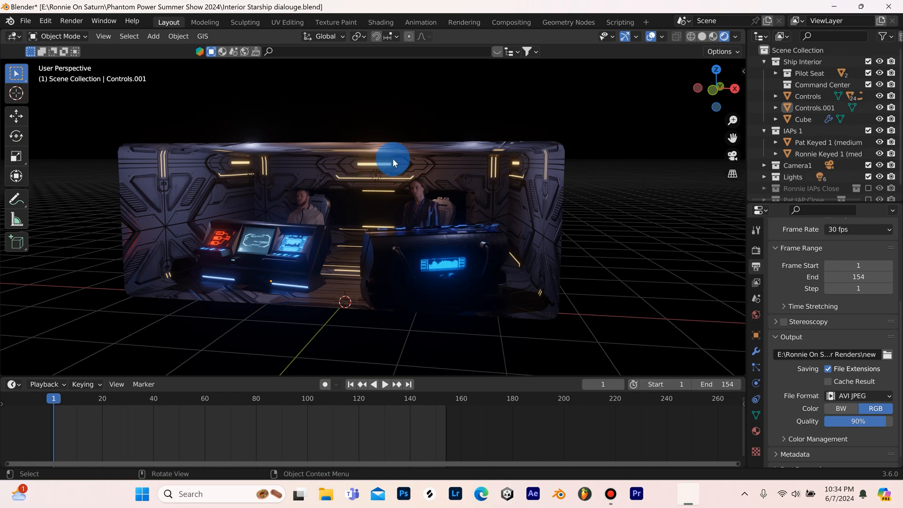
mouse_move(428, 253)
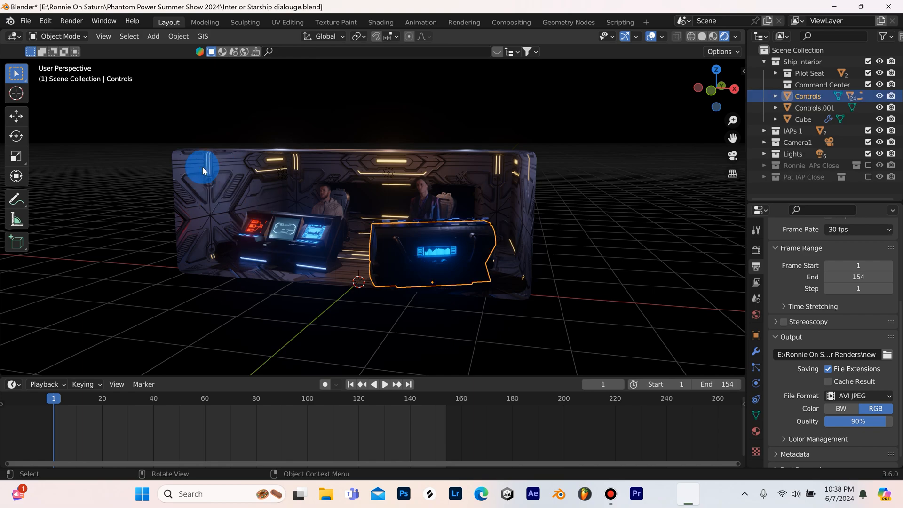
mouse_move(773, 127)
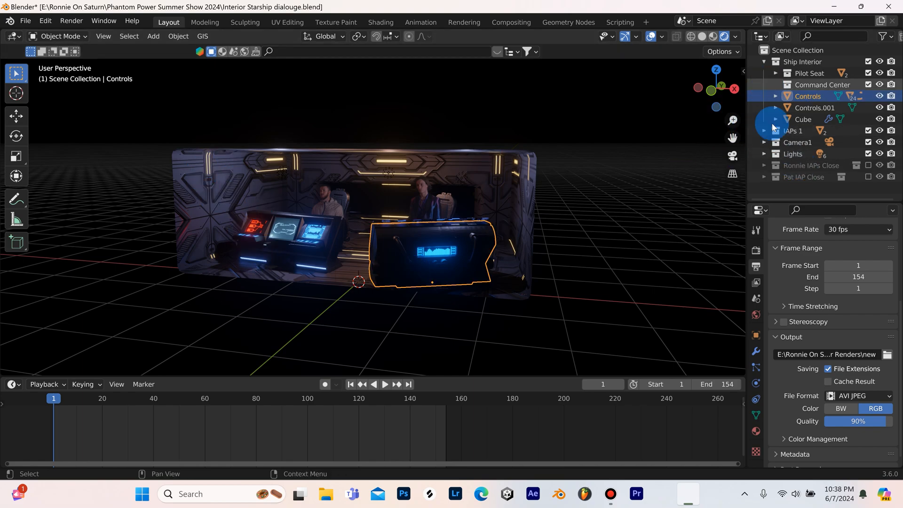
Step: Collapse Ship Interior, expand IAPs 1 and select a keyed actor plane in it
click(764, 61)
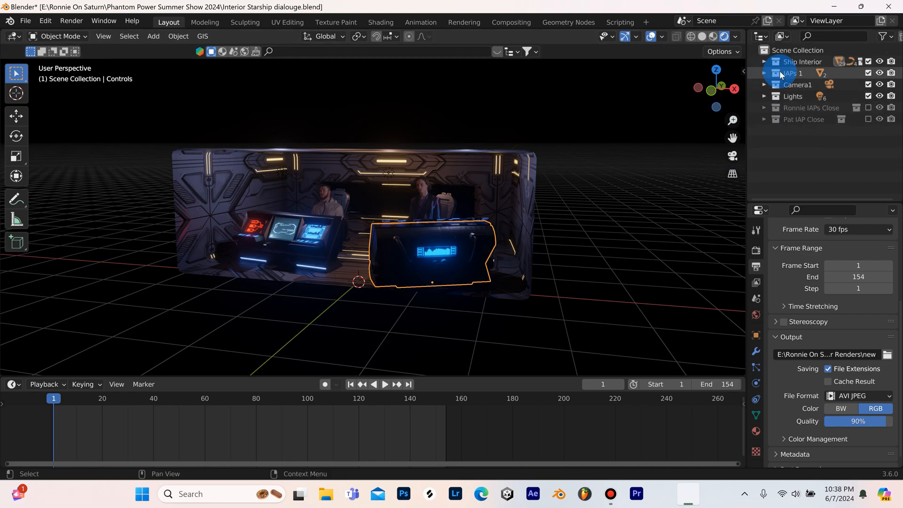
click(764, 72)
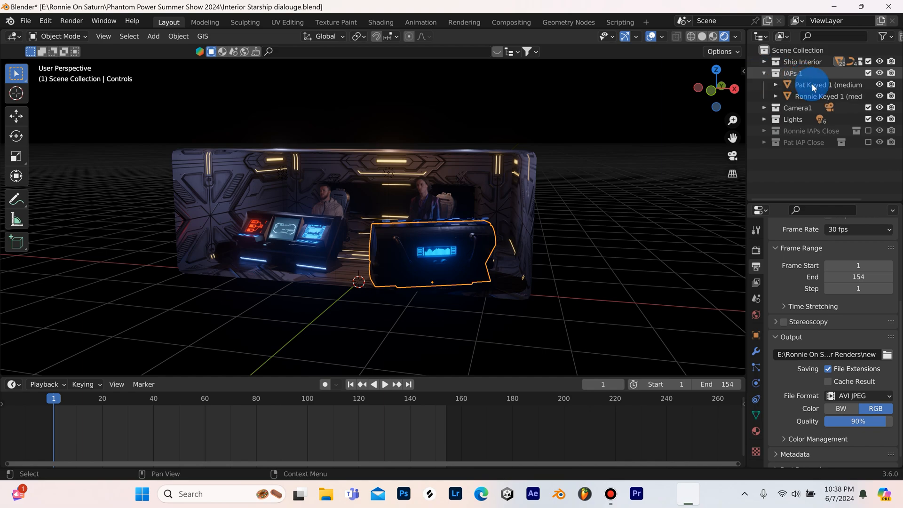
click(825, 95)
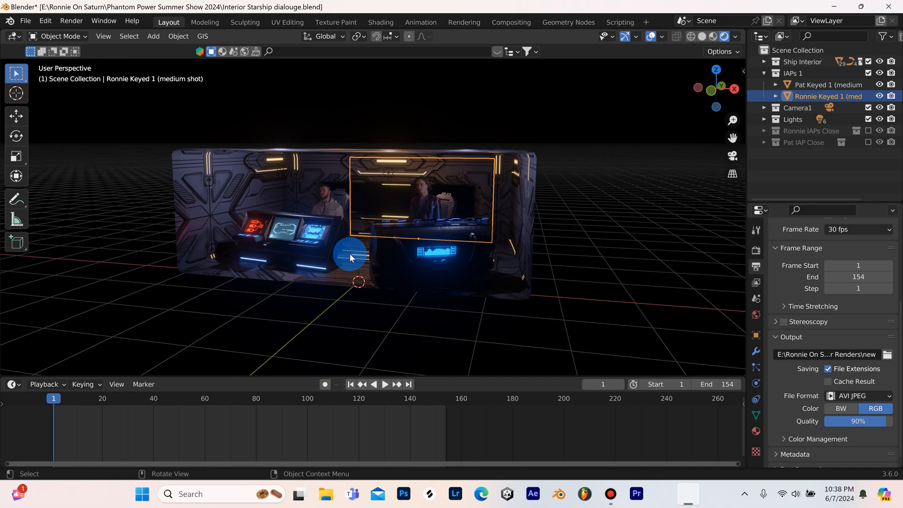
mouse_move(852, 68)
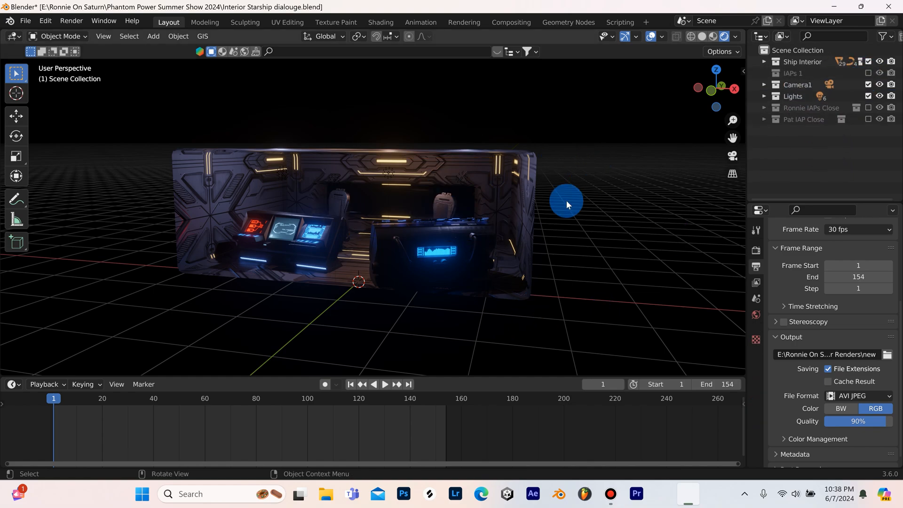
mouse_move(314, 190)
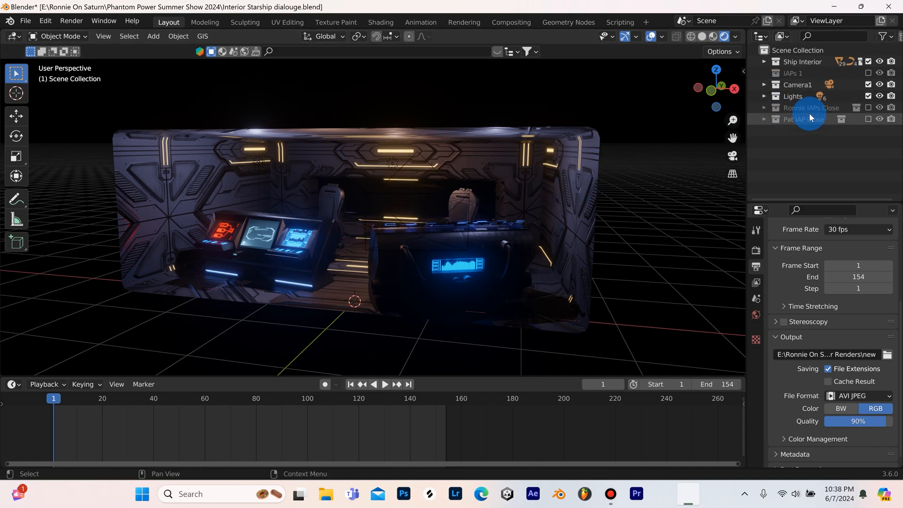
mouse_move(868, 109)
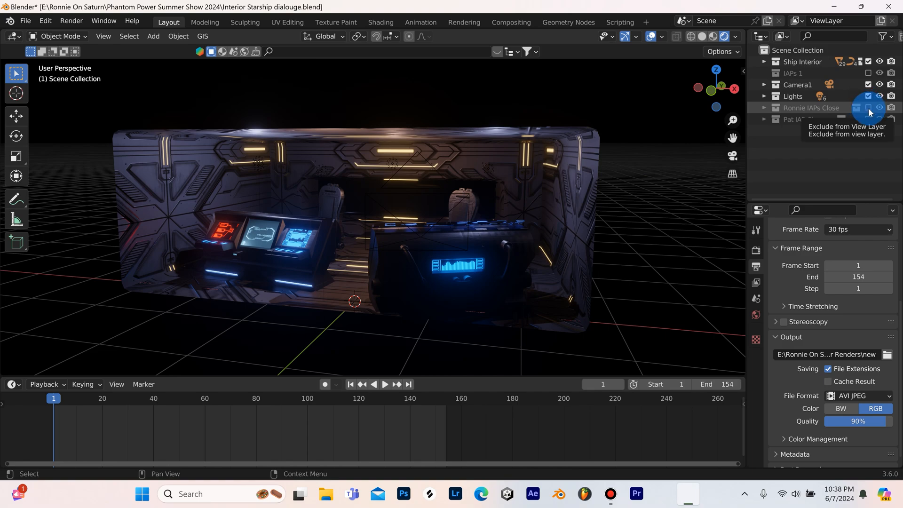
mouse_move(804, 234)
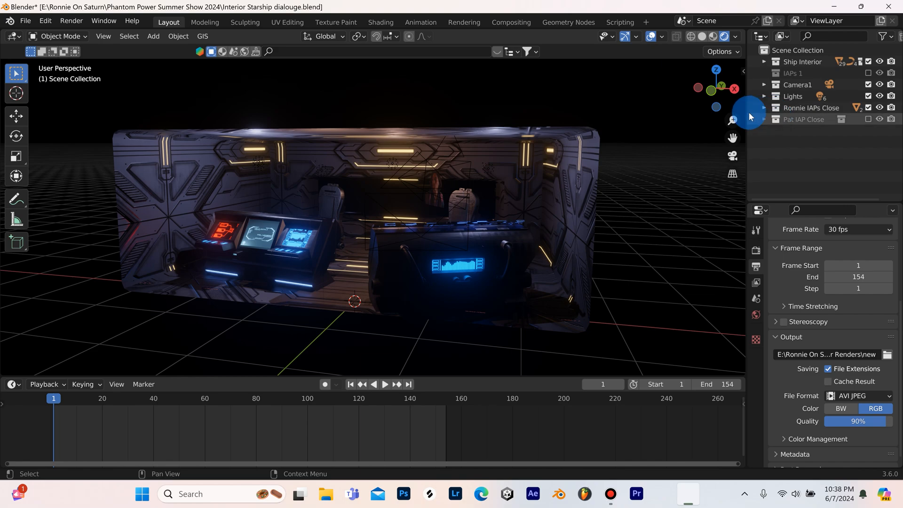
mouse_move(451, 180)
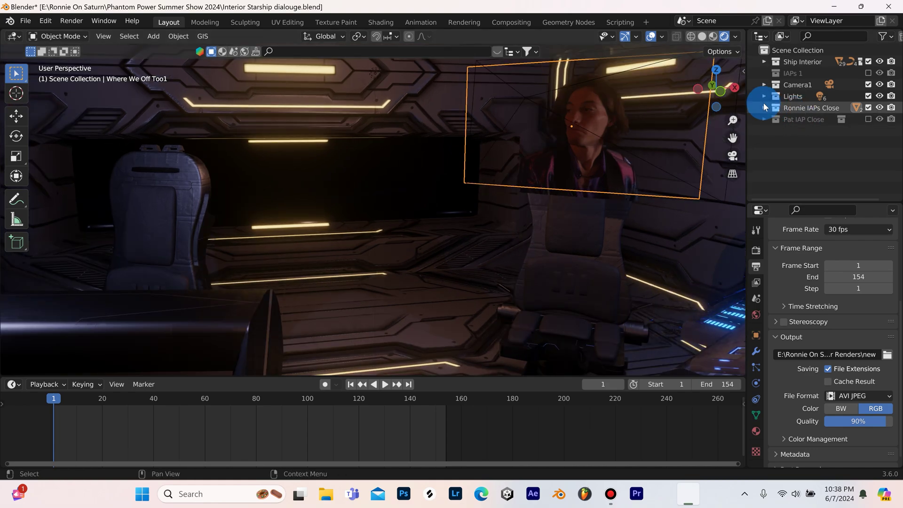
Step: Expand Ronnie IAPs Close and toggle clip visibility so only Where We Off Too1 shows
click(764, 107)
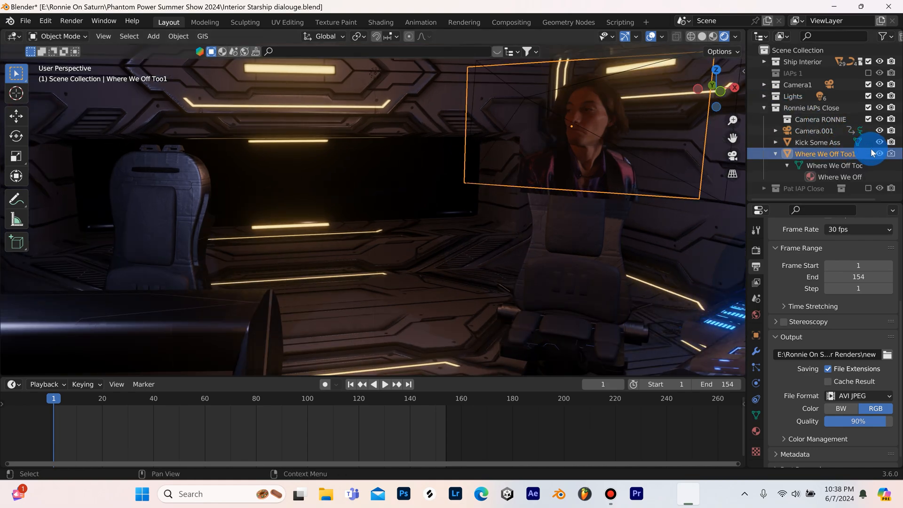
click(880, 153)
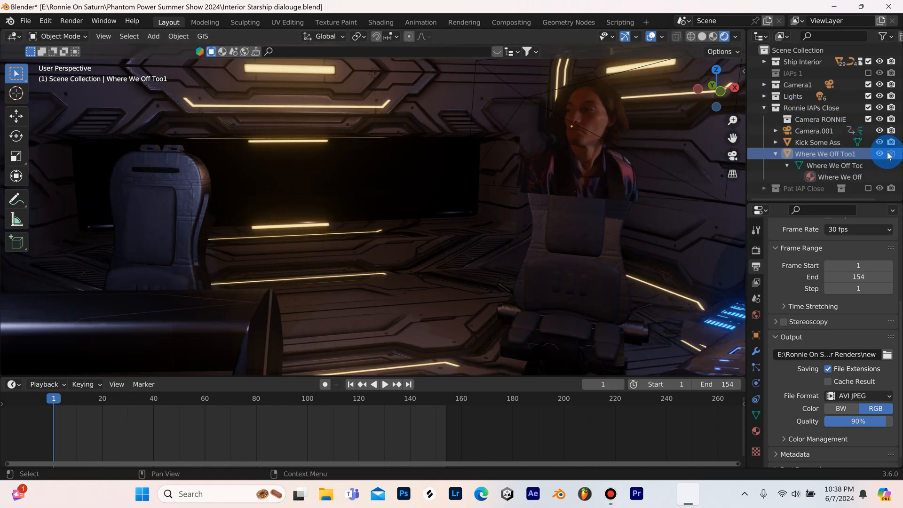
click(879, 153)
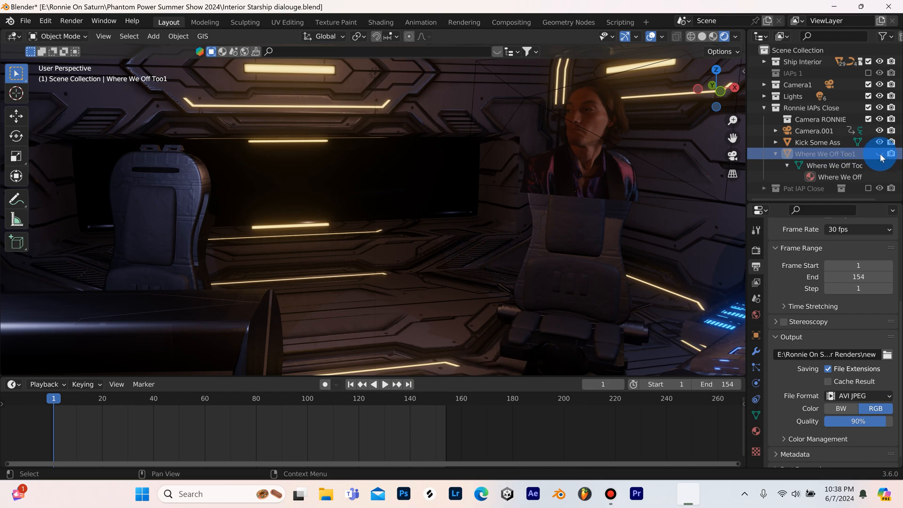
click(879, 153)
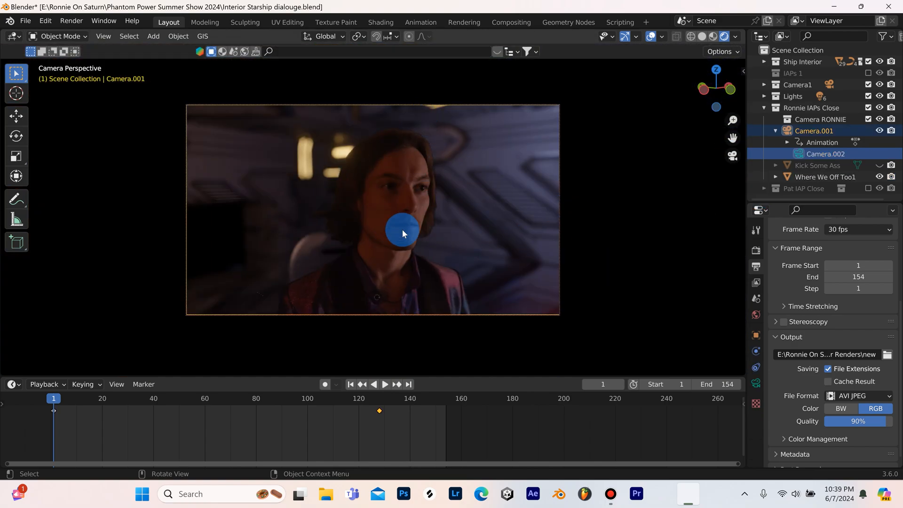
mouse_move(732, 154)
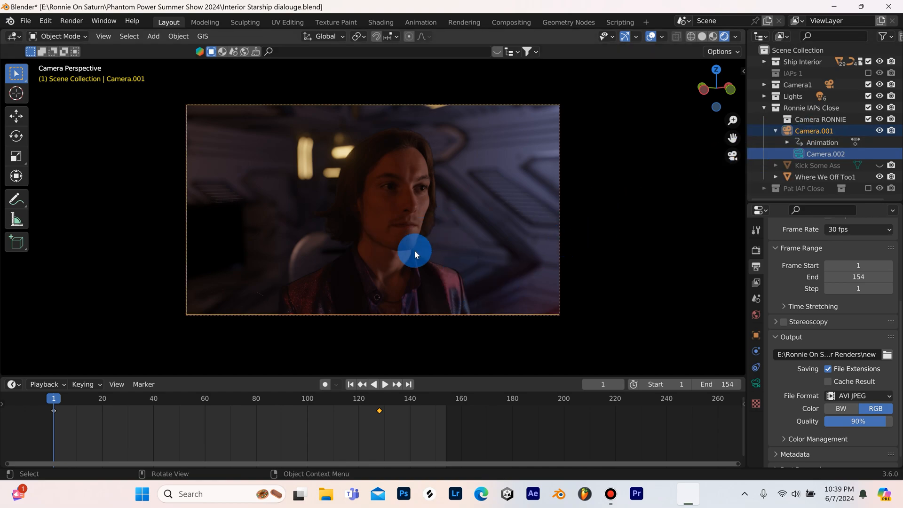
mouse_move(345, 252)
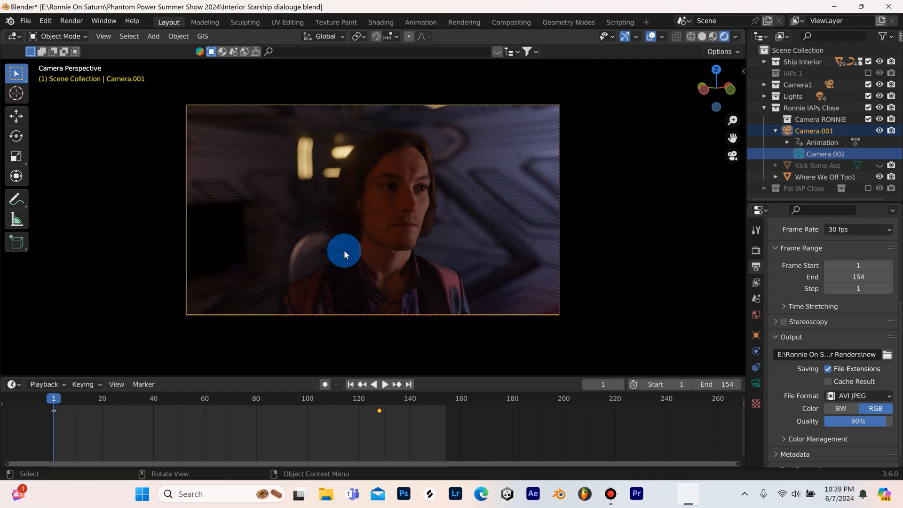
mouse_move(402, 227)
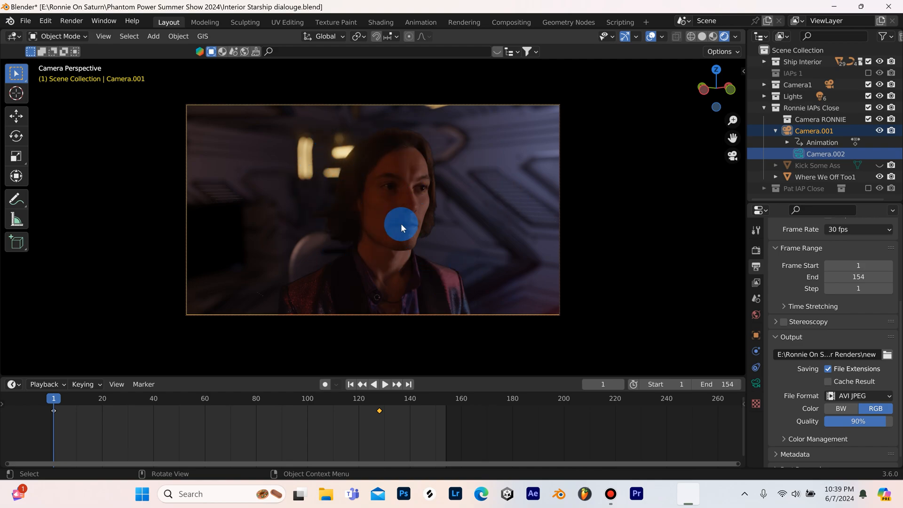
mouse_move(366, 241)
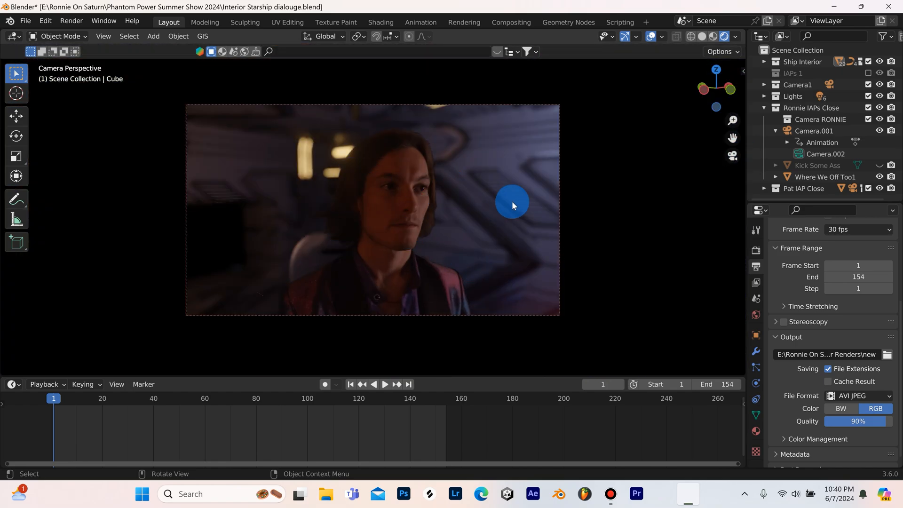
mouse_move(732, 157)
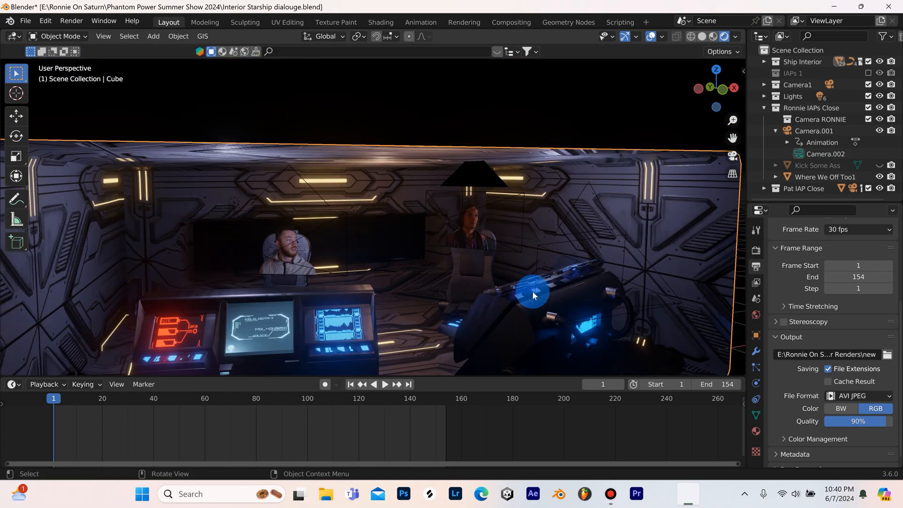
mouse_move(650, 276)
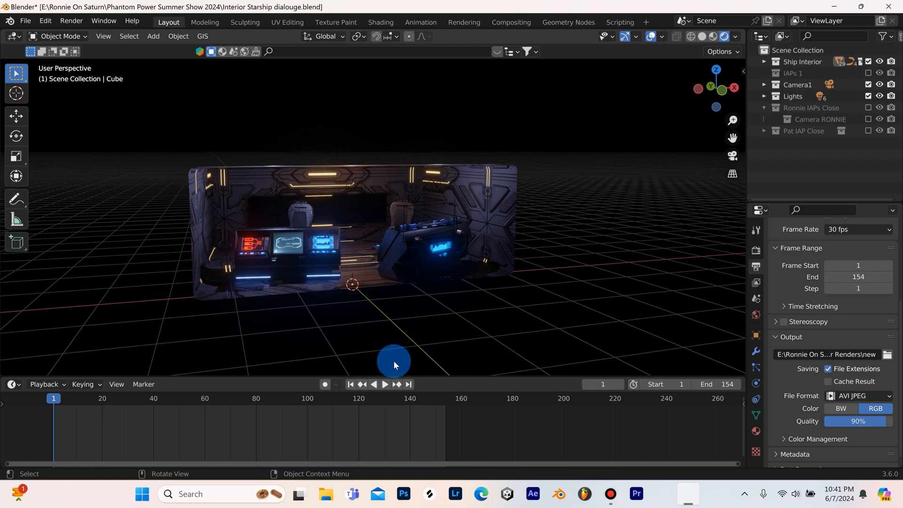
Step: Exclude the Ronnie and Pat close-up collections from the view layer, leaving the empty set
click(153, 36)
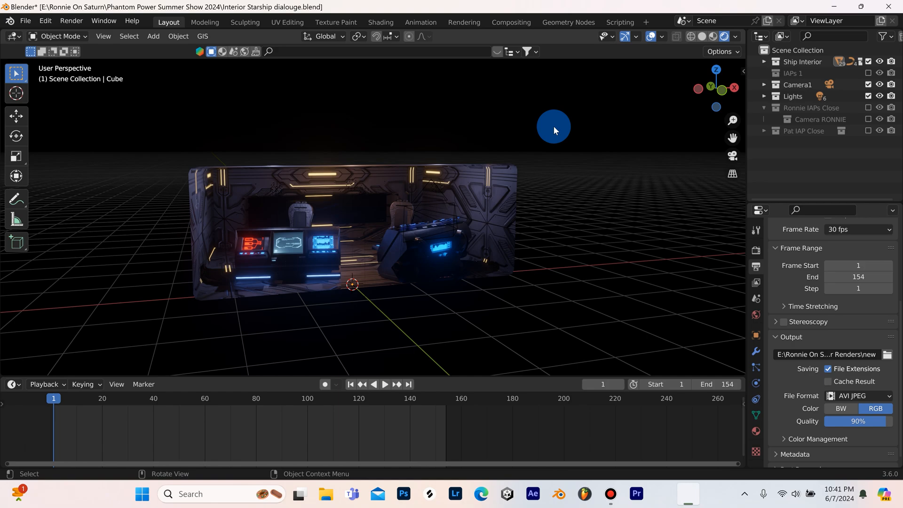
mouse_move(101, 123)
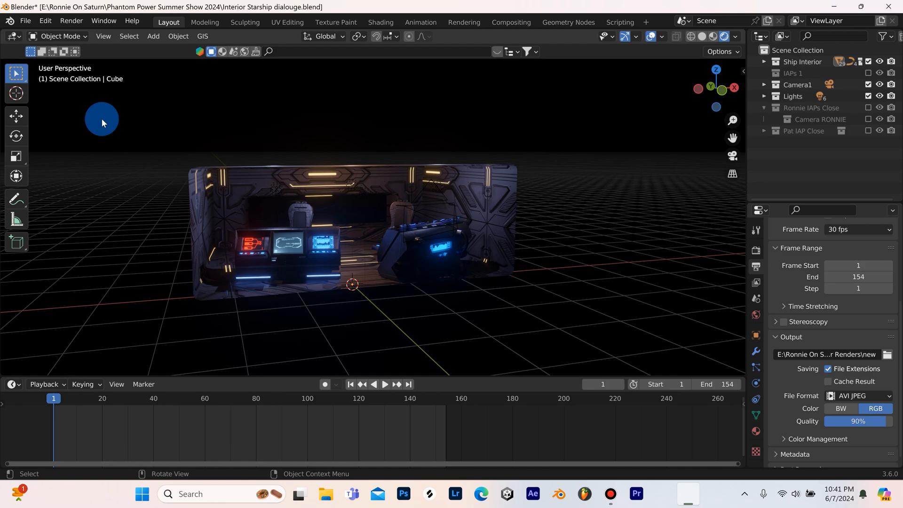
click(636, 498)
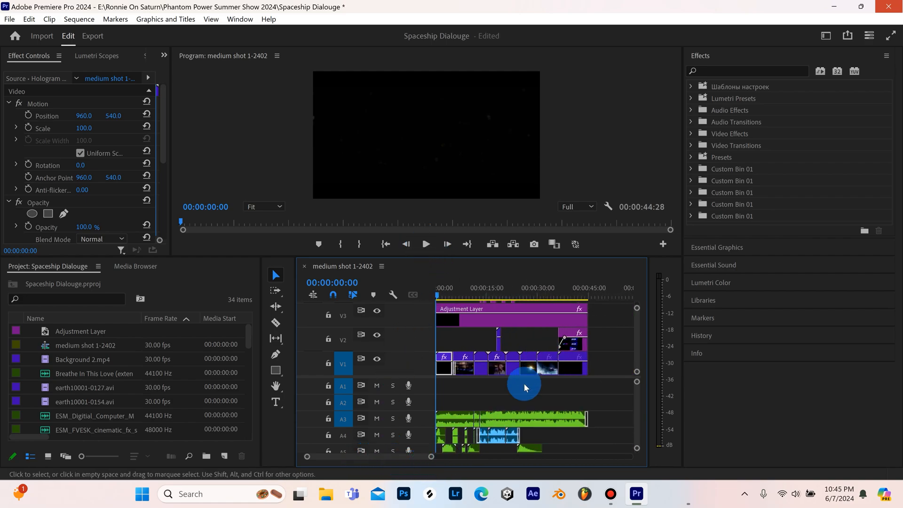
mouse_move(586, 400)
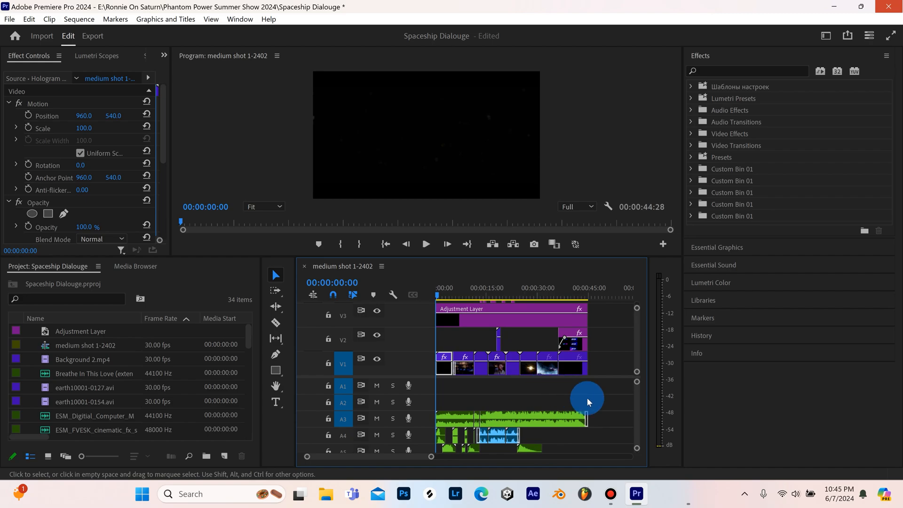
mouse_move(417, 376)
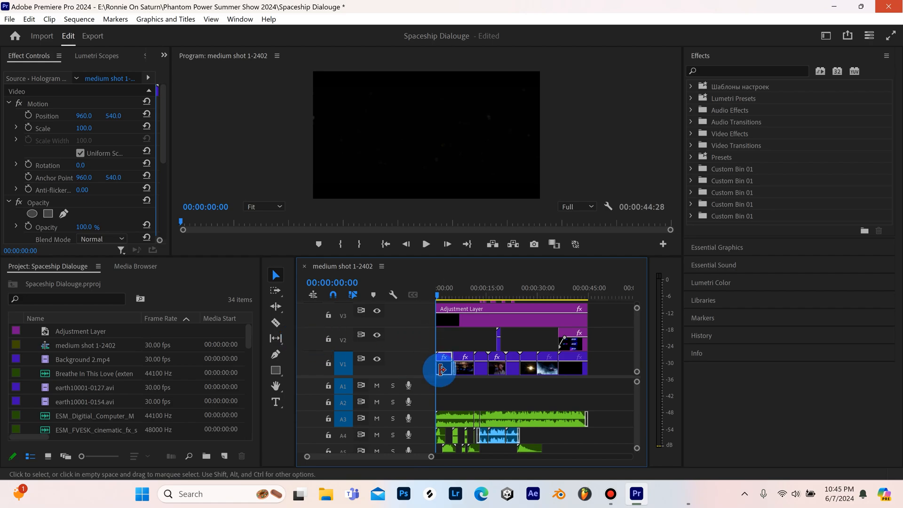
mouse_move(464, 360)
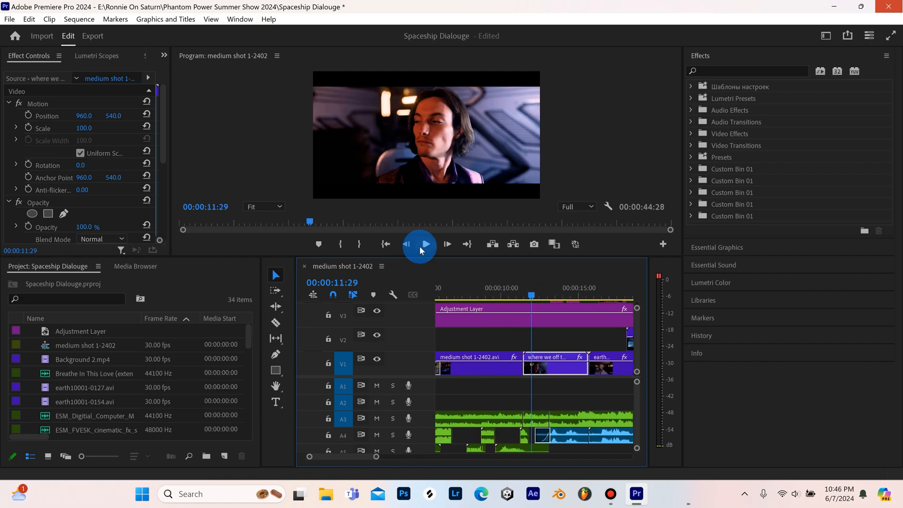
Step: Play back the 'where we off to' clip in the Program monitor, then stop
click(419, 243)
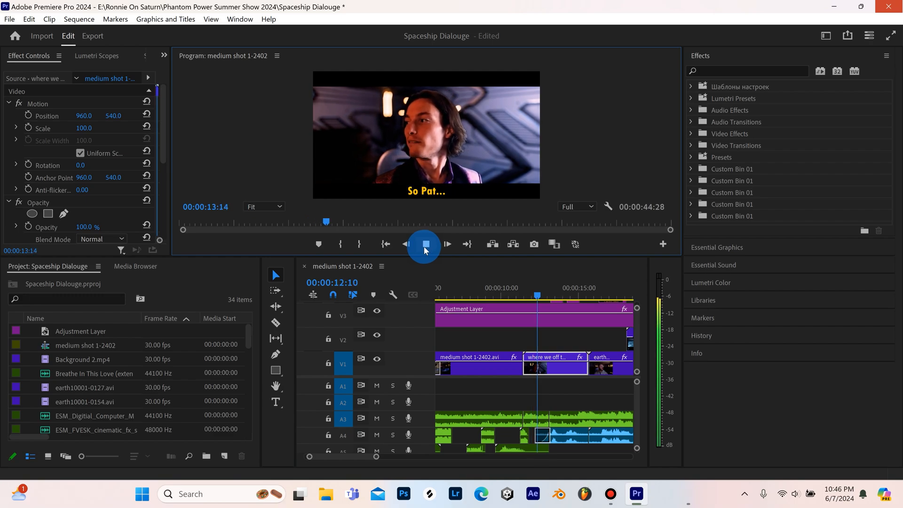
click(425, 244)
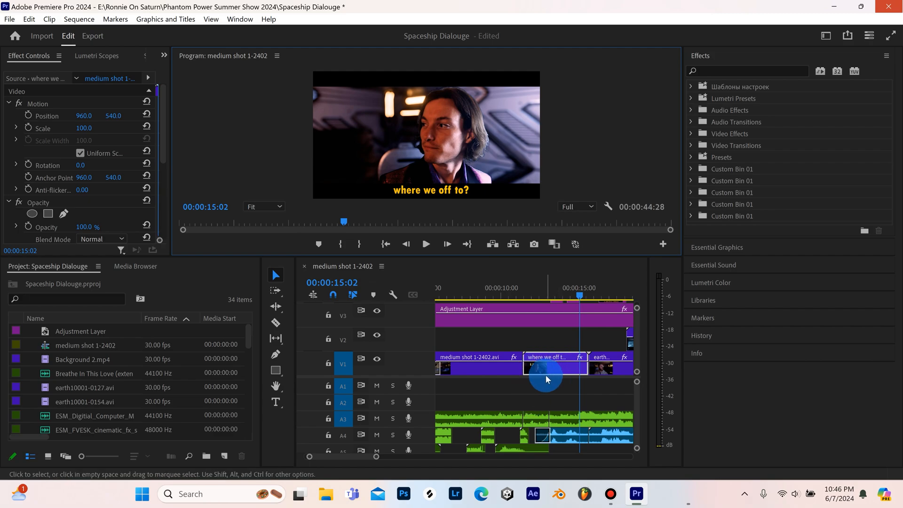
mouse_move(543, 375)
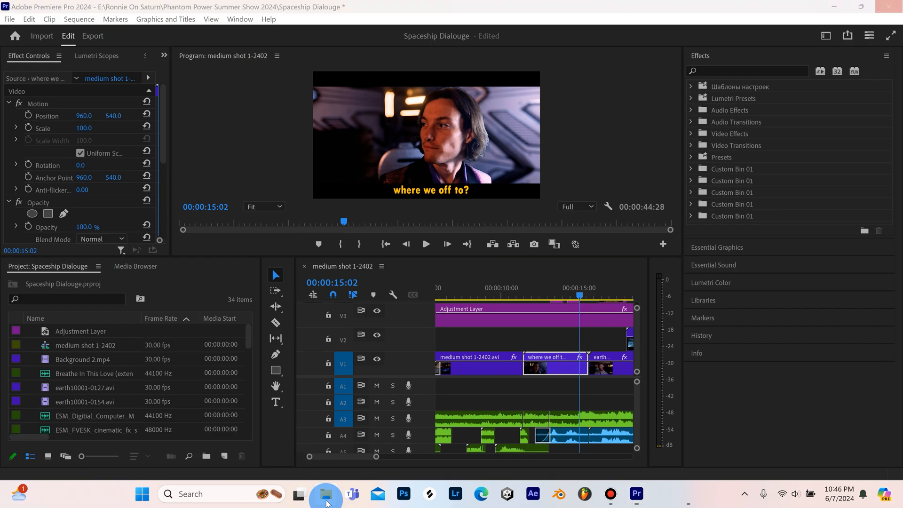
Step: Bring 'Where We Off Too1' from the Keyed folder onto the timeline, keeping its audio on A2 under the clip
click(326, 494)
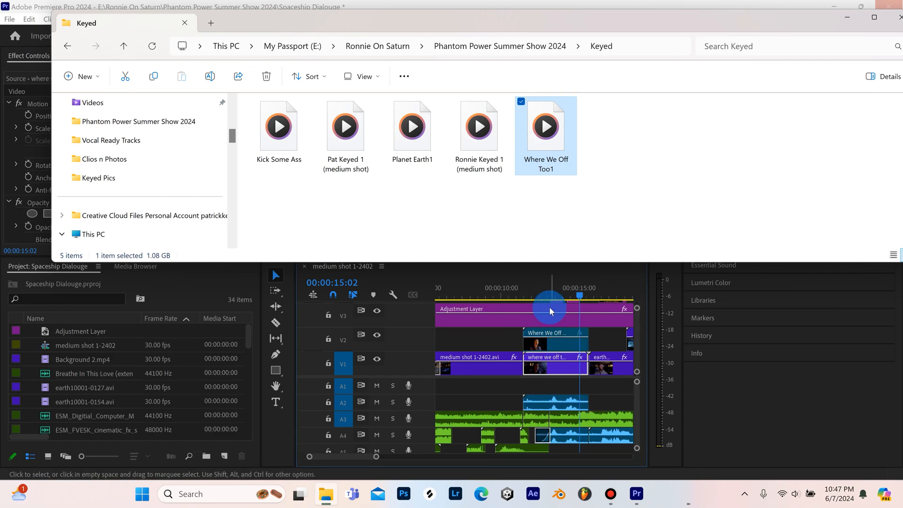
click(185, 22)
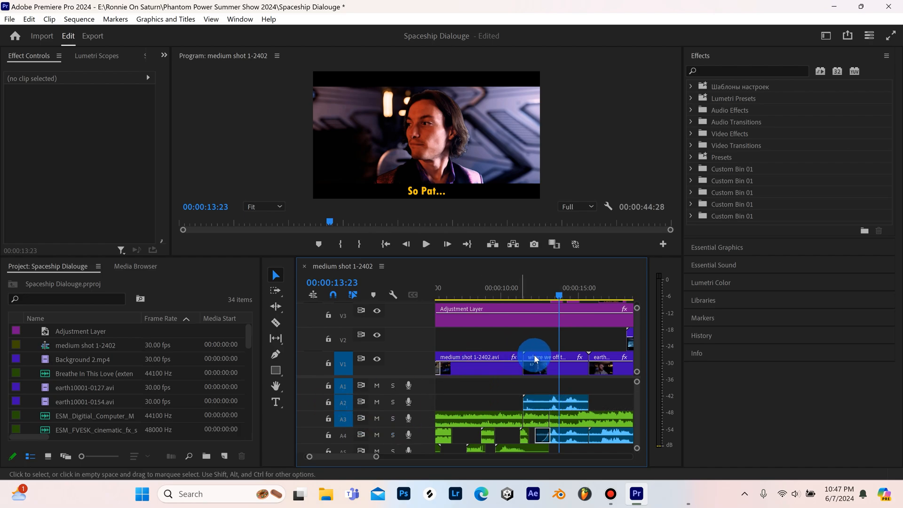
mouse_move(540, 410)
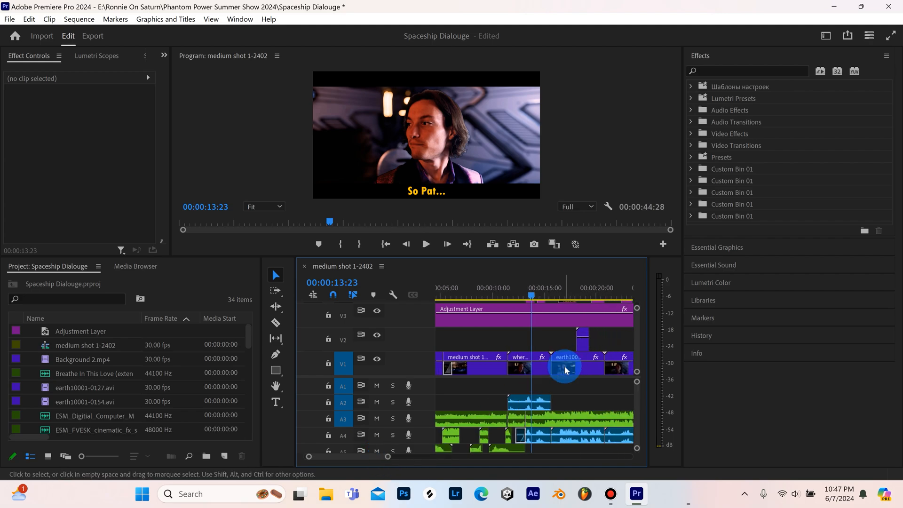
mouse_move(405, 354)
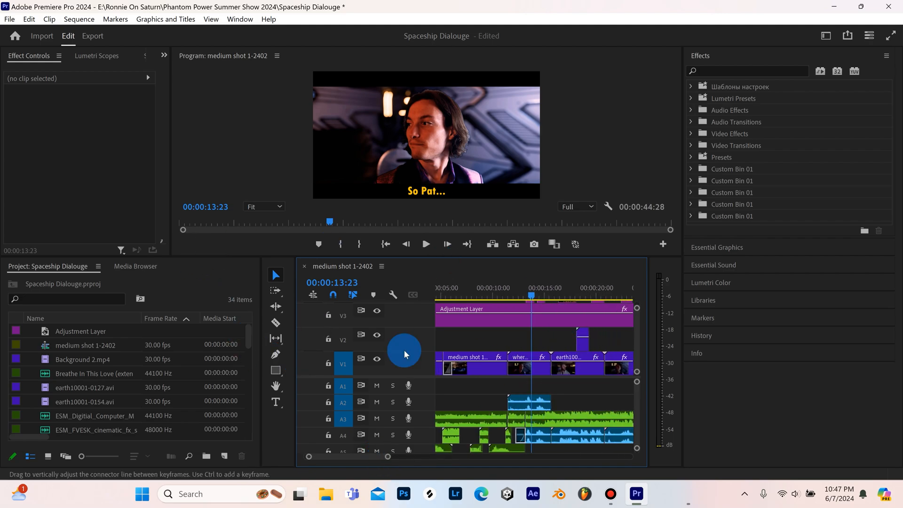
mouse_move(385, 460)
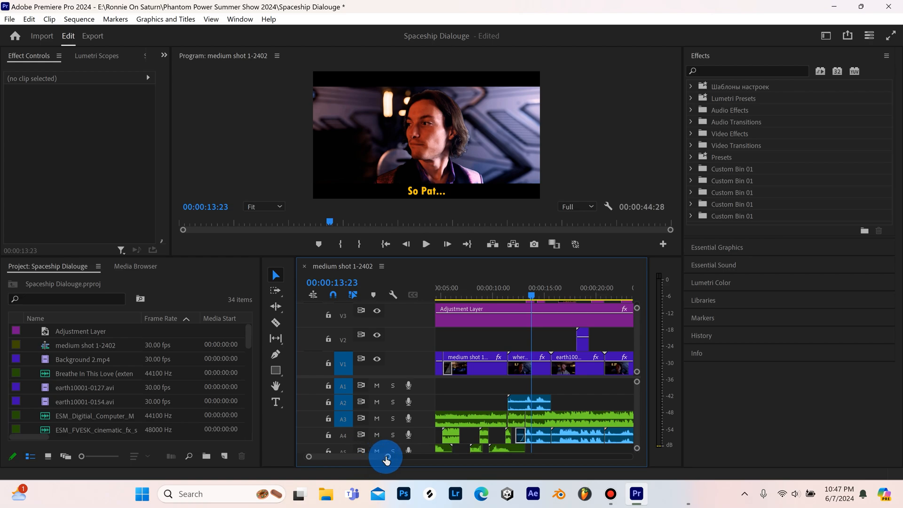
click(524, 288)
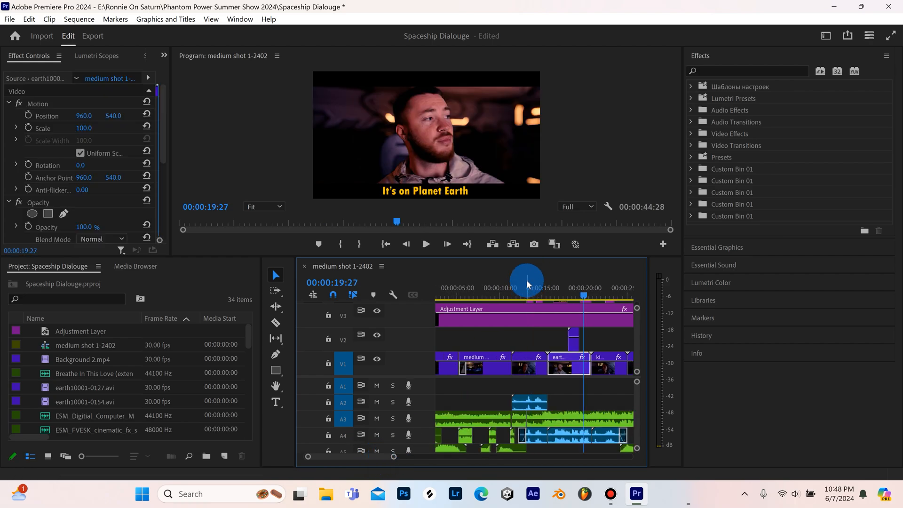